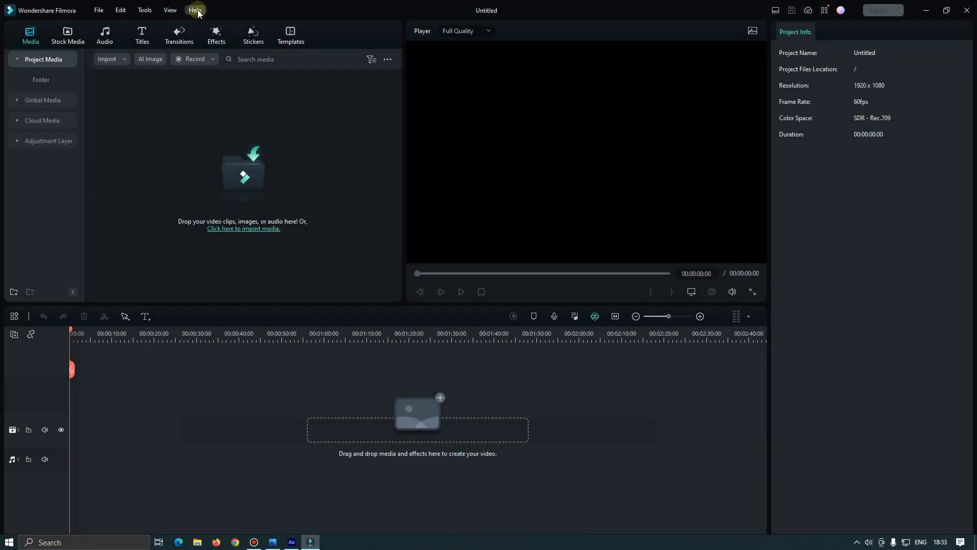
- View the About dialog showing version 12.1.5 and close it
{"action": "left_click", "coordinate": [195, 10]}
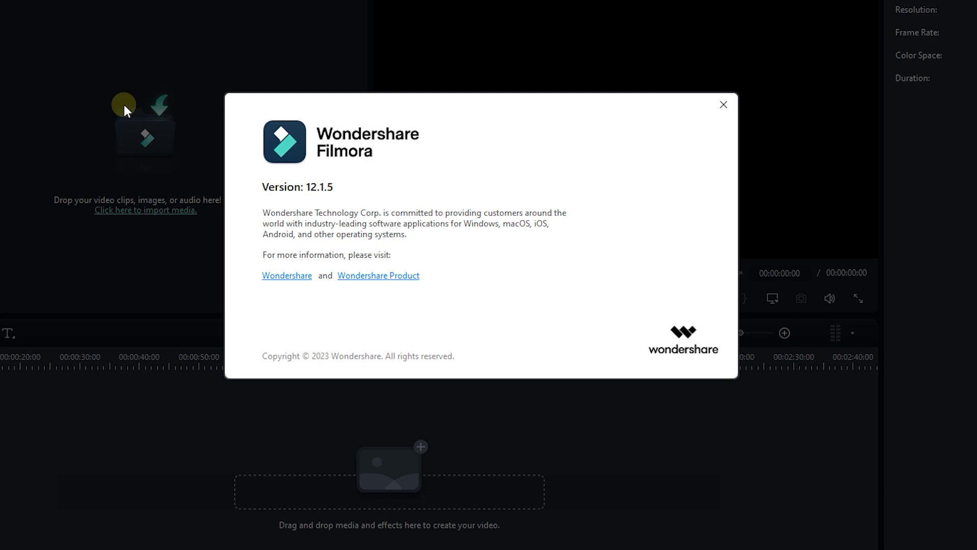
{"action": "left_click", "coordinate": [722, 105]}
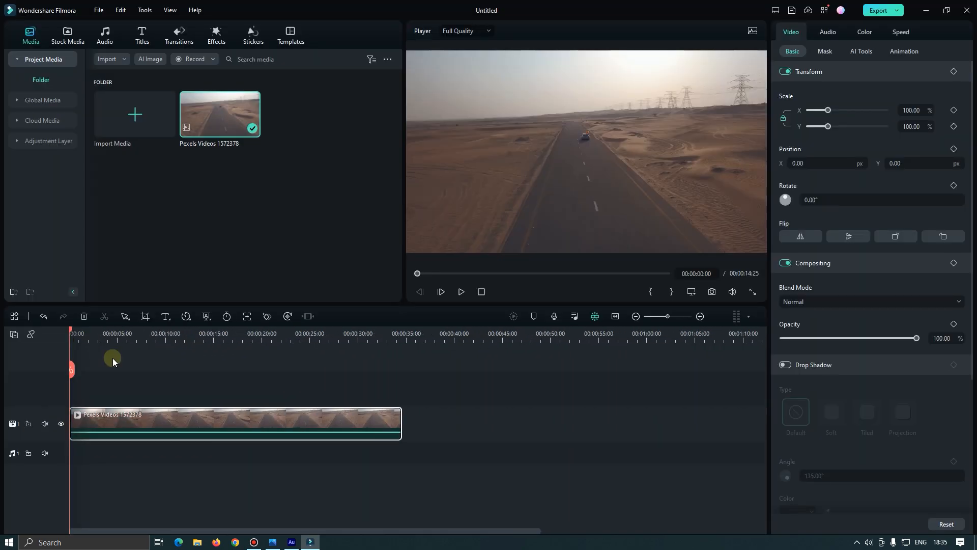
- Copy the desert road clip from its context menu to paste copies along the track
{"action": "right_click", "coordinate": [112, 423]}
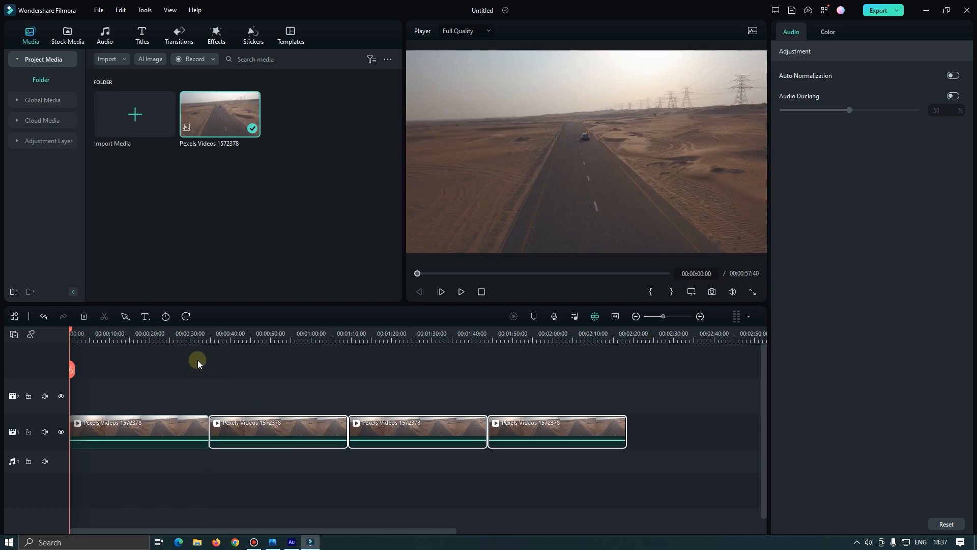
- Add a Fade transition at a clip join and apply it to all three junctions
{"action": "left_click", "coordinate": [178, 36]}
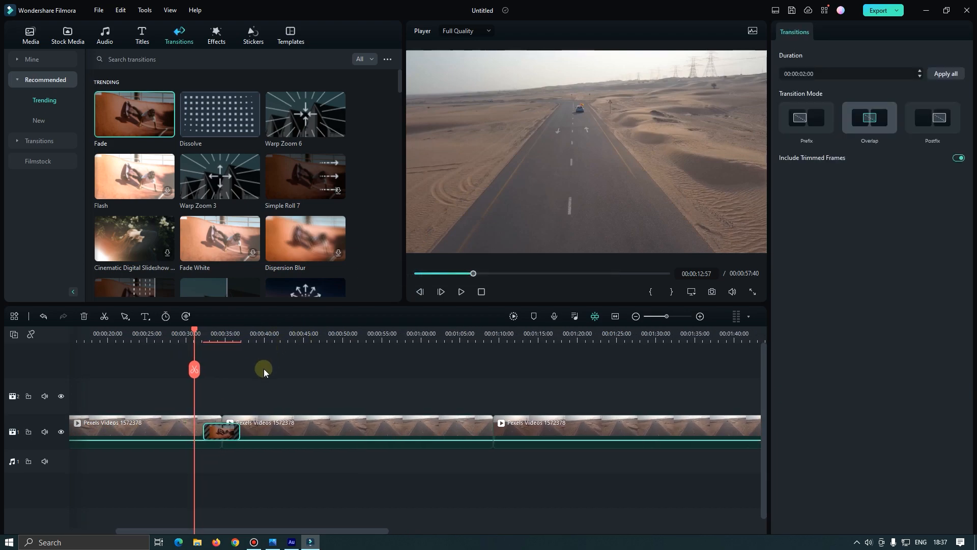
{"action": "left_click", "coordinate": [355, 430]}
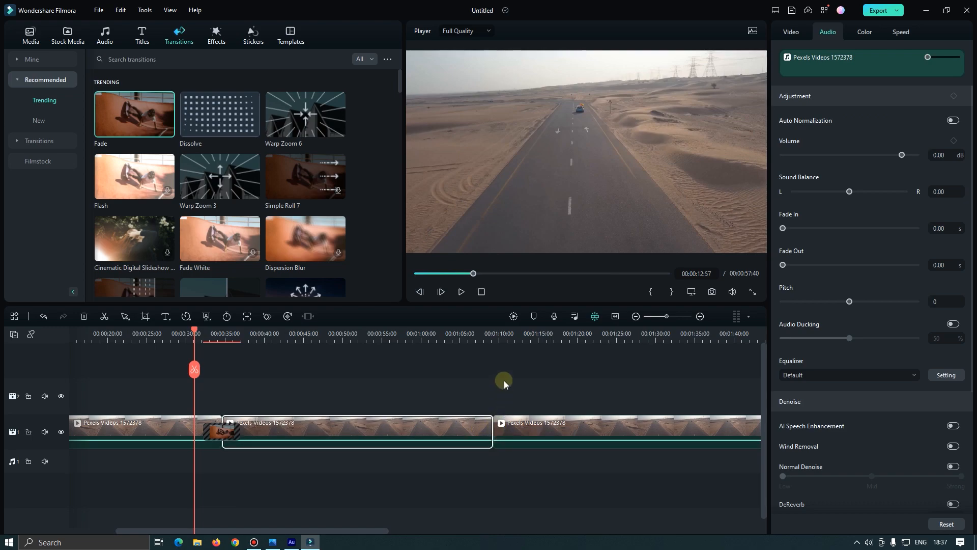
{"action": "left_click", "coordinate": [490, 430]}
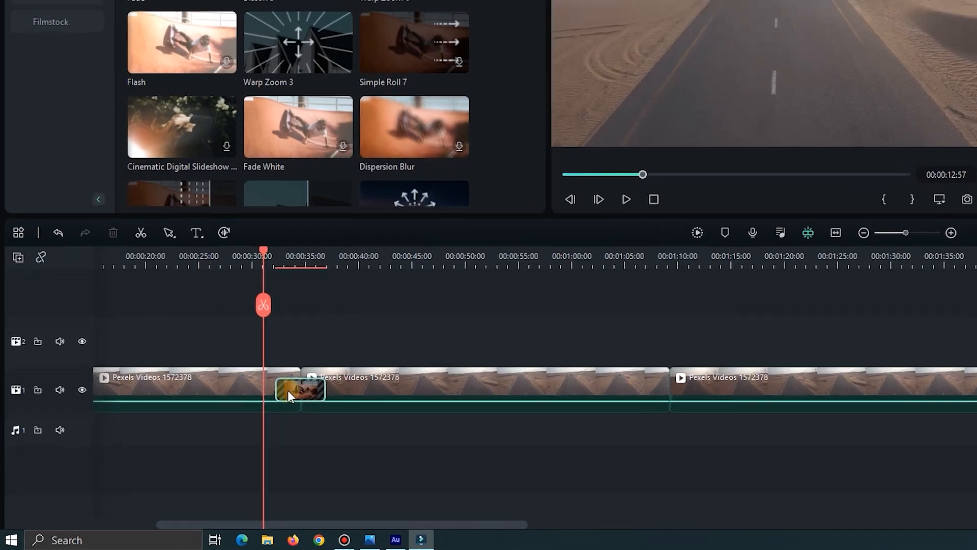
{"action": "right_click", "coordinate": [302, 390]}
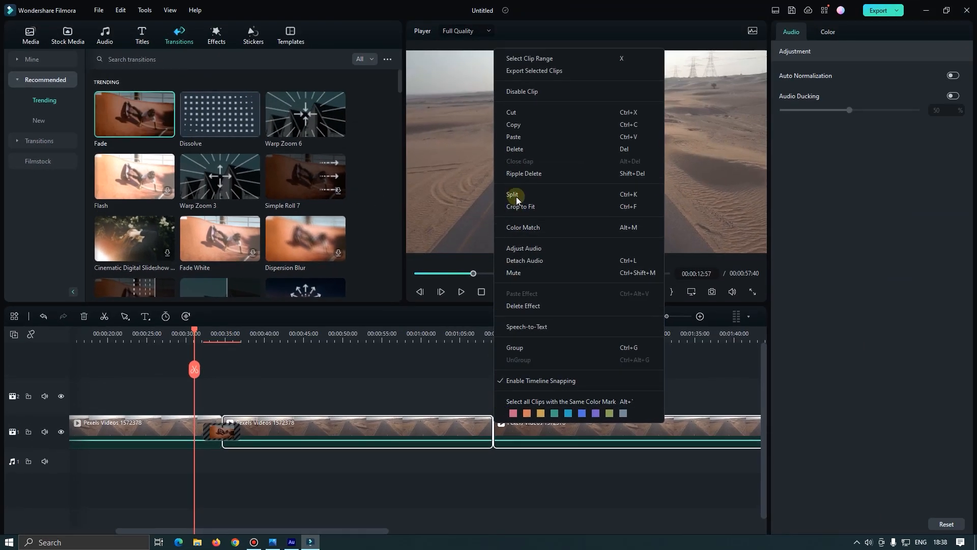
{"action": "left_click", "coordinate": [513, 195]}
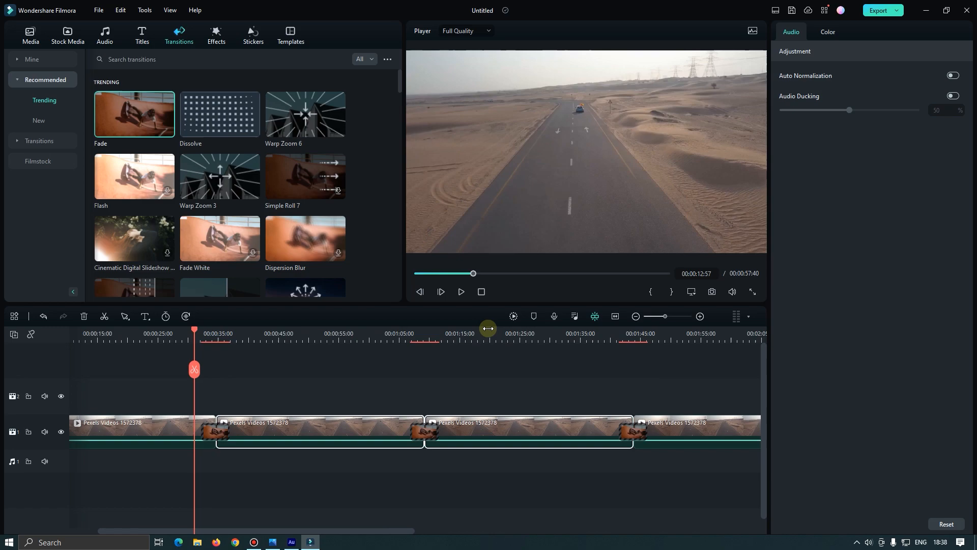
- Fit the four clips in view and play back from the first transition
{"action": "left_click", "coordinate": [635, 316]}
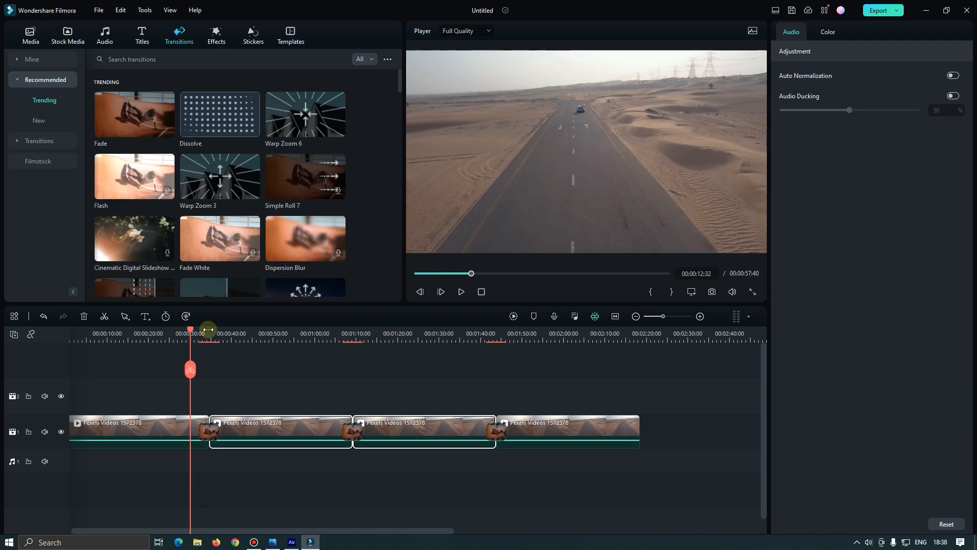
{"action": "left_click", "coordinate": [460, 291]}
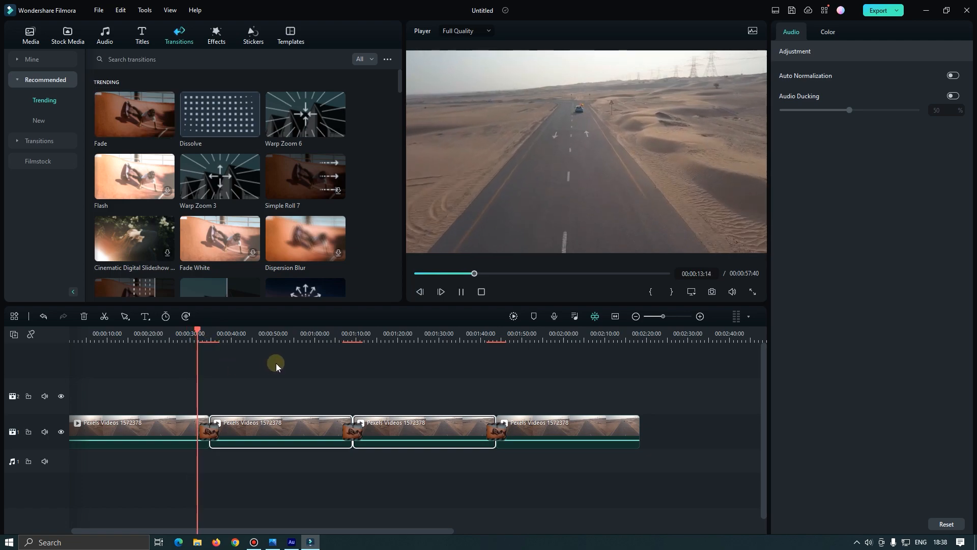
{"action": "left_click", "coordinate": [337, 333]}
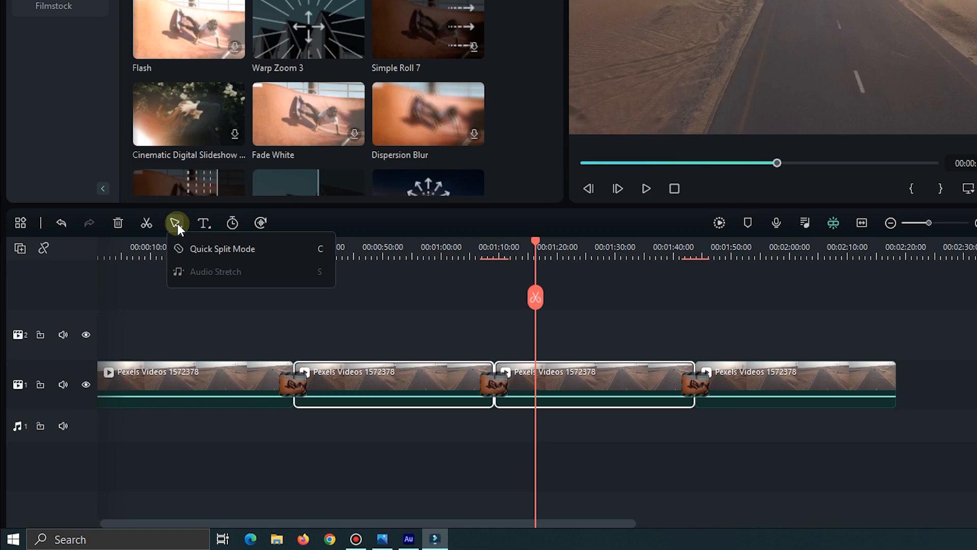
{"action": "mouse_move", "coordinate": [218, 273]}
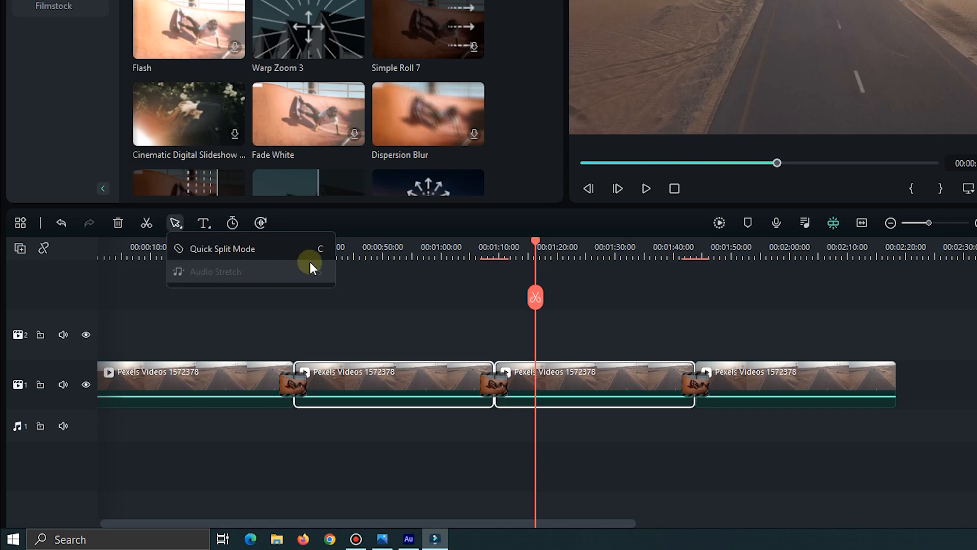
- Turn on Quick Split Mode from the timeline selection tool dropdown
{"action": "left_click", "coordinate": [174, 223]}
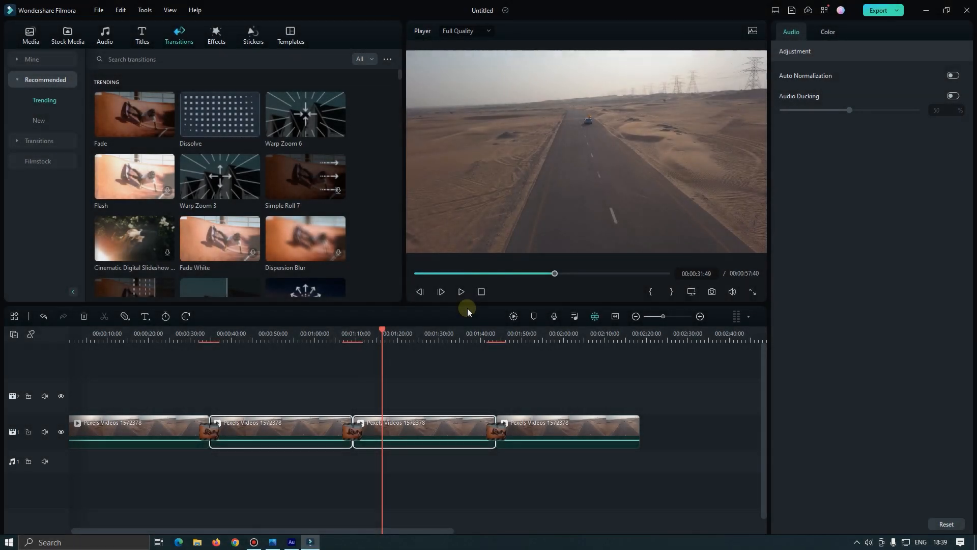
- Swap the timeline scroll shortcuts in Keyboard Shortcuts, then show the Titles library
{"action": "left_click", "coordinate": [823, 10]}
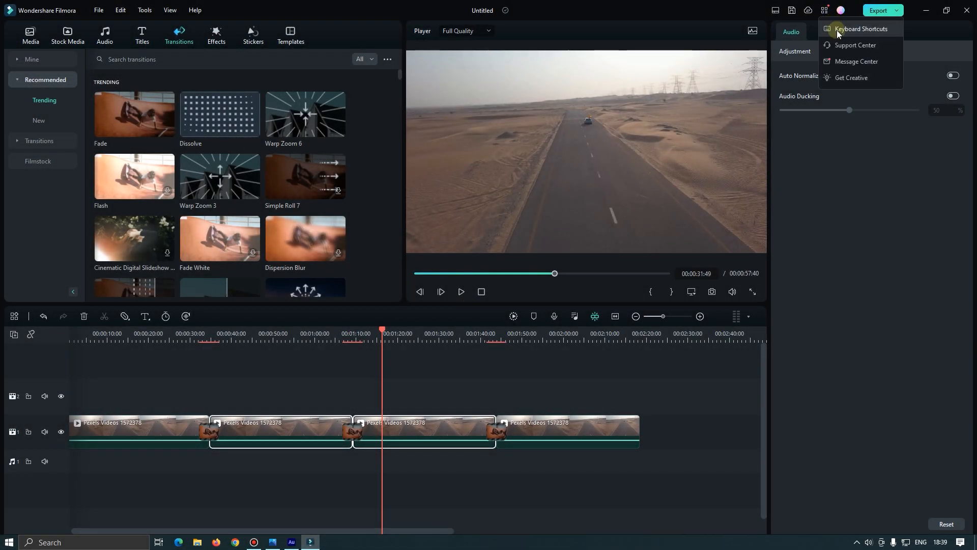
{"action": "left_click", "coordinate": [859, 28]}
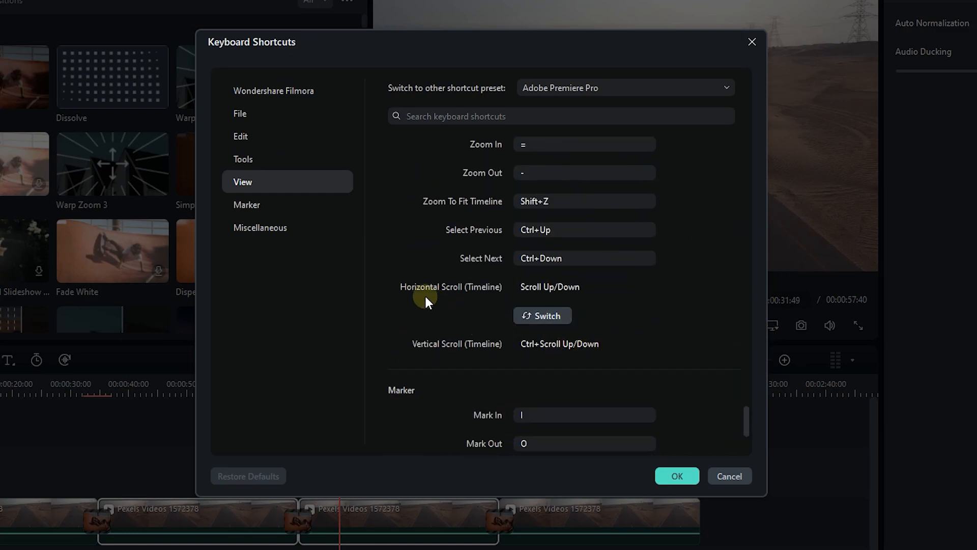
{"action": "mouse_move", "coordinate": [526, 294]}
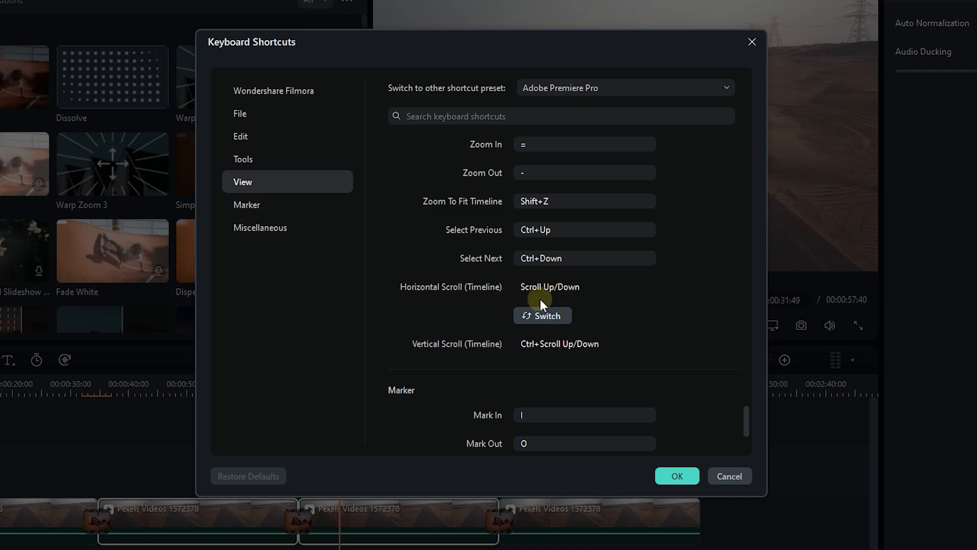
{"action": "mouse_move", "coordinate": [511, 348]}
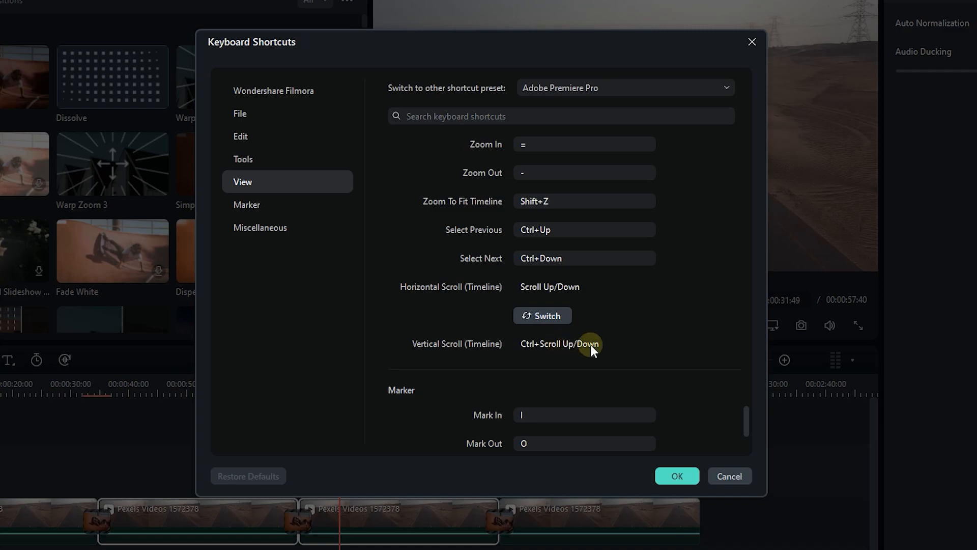
{"action": "left_click", "coordinate": [541, 315]}
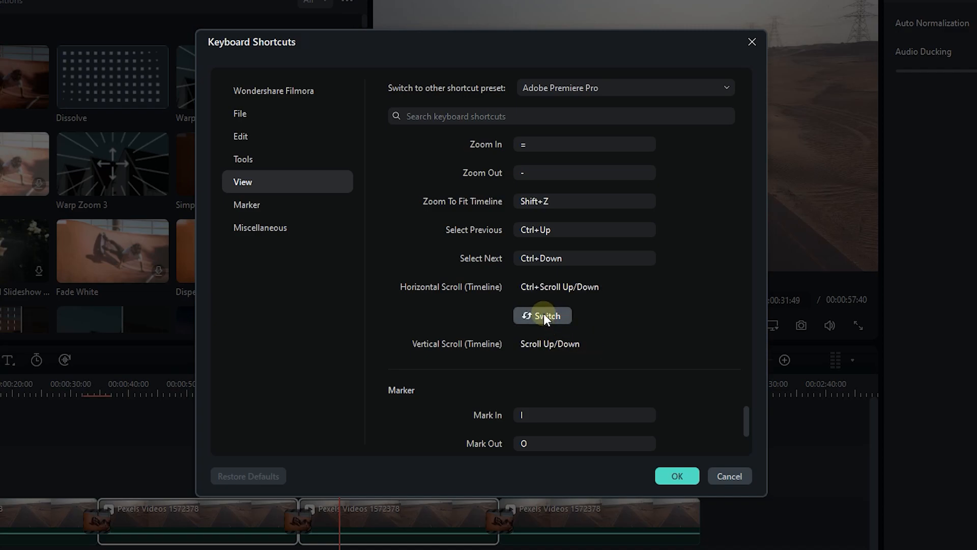
{"action": "left_click", "coordinate": [542, 315]}
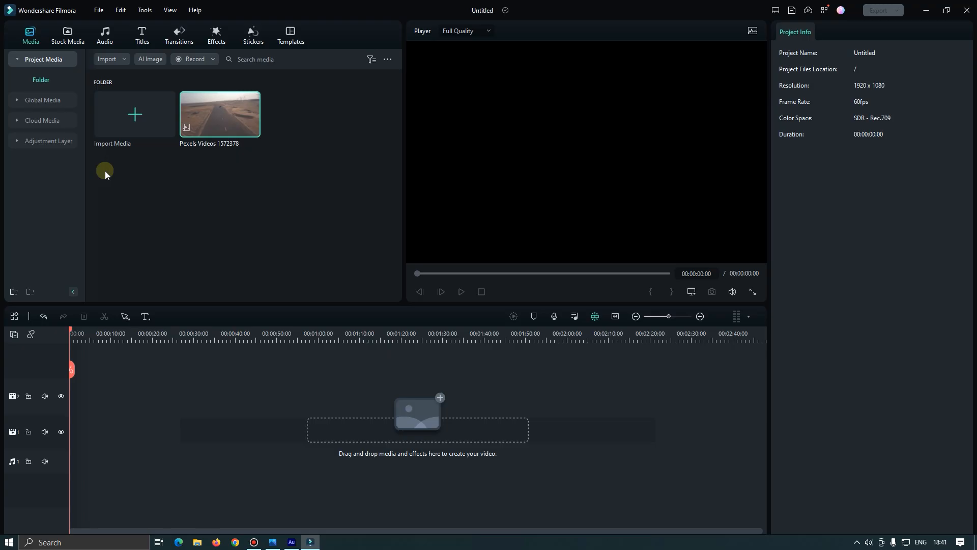
{"action": "left_click", "coordinate": [141, 34]}
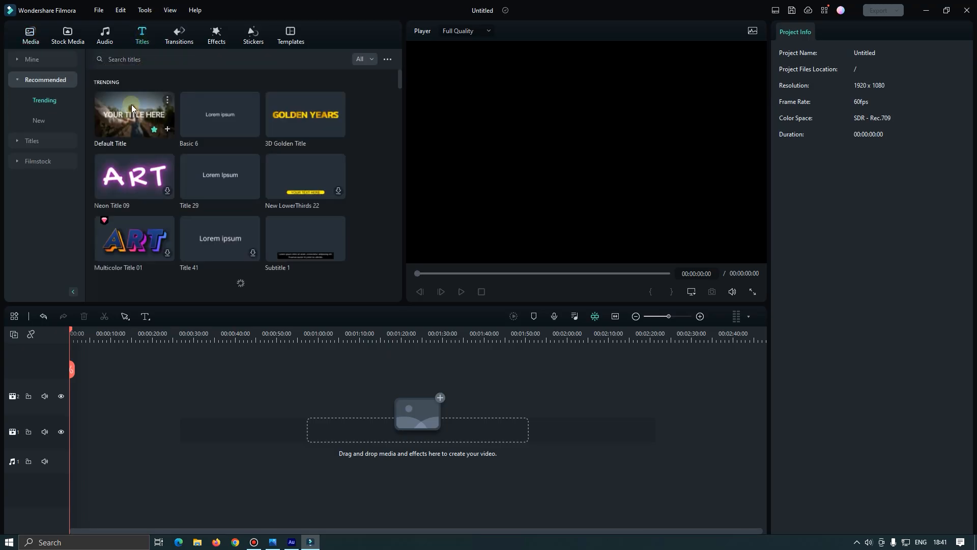
- Add the Default Title to the timeline and set its text to MR MAHMUD
{"action": "double_click", "coordinate": [133, 114]}
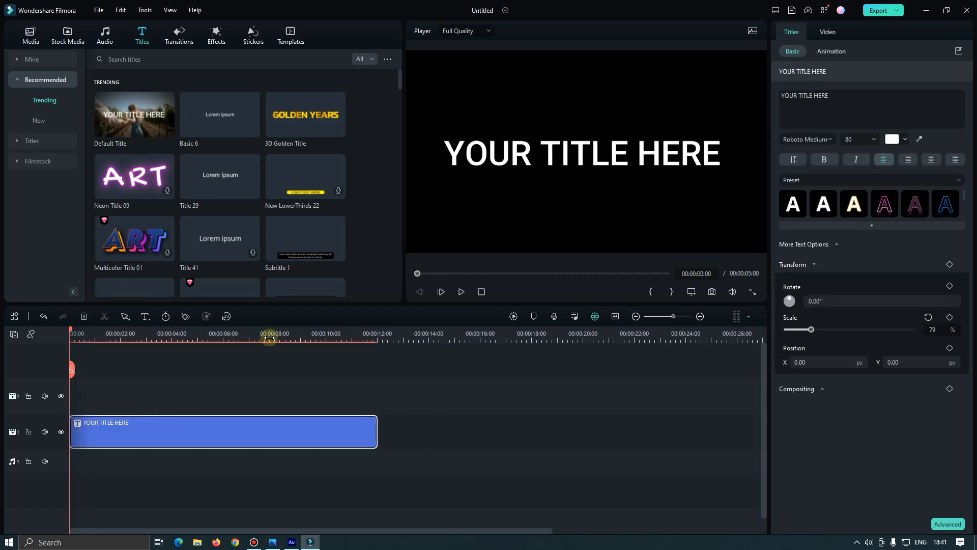
{"action": "left_click", "coordinate": [841, 102]}
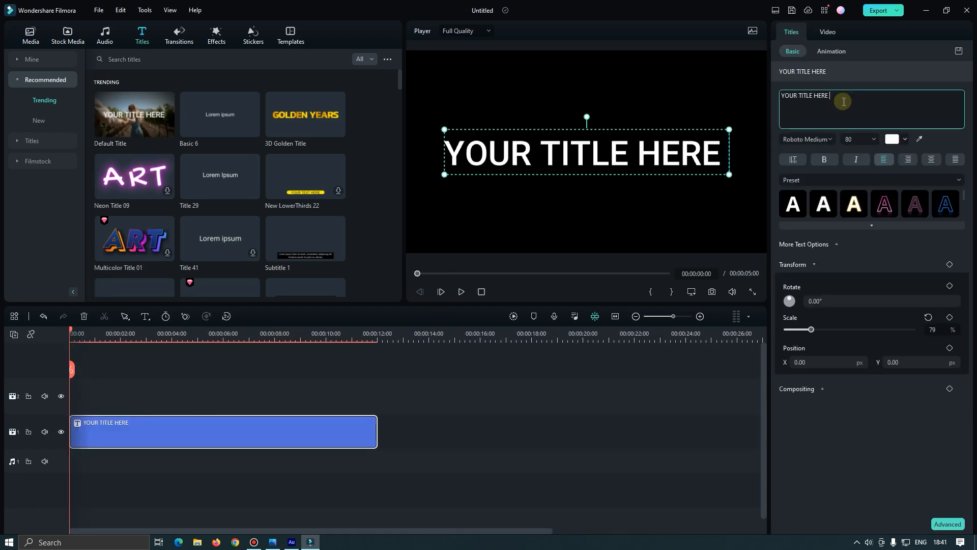
{"action": "type", "text": "M"}
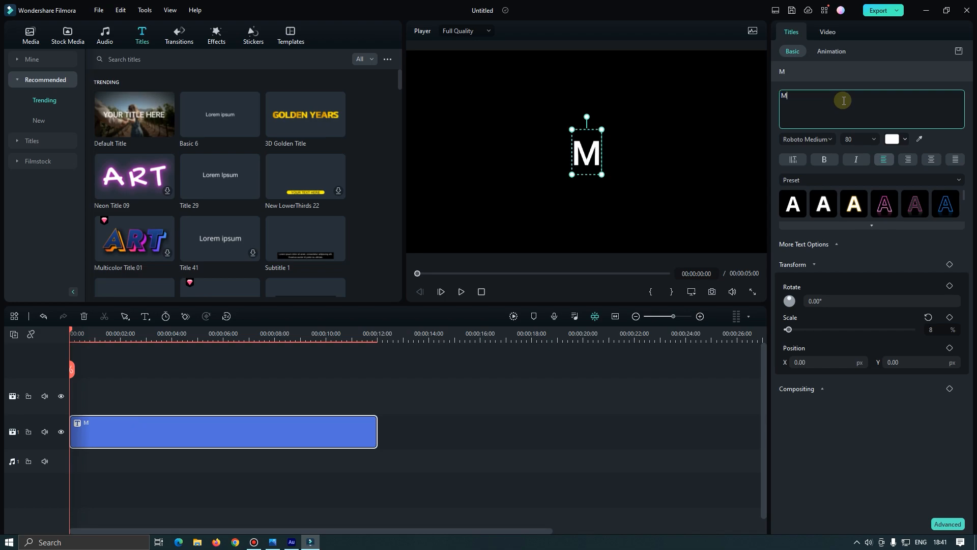
{"action": "type", "text": "R MAHMUD"}
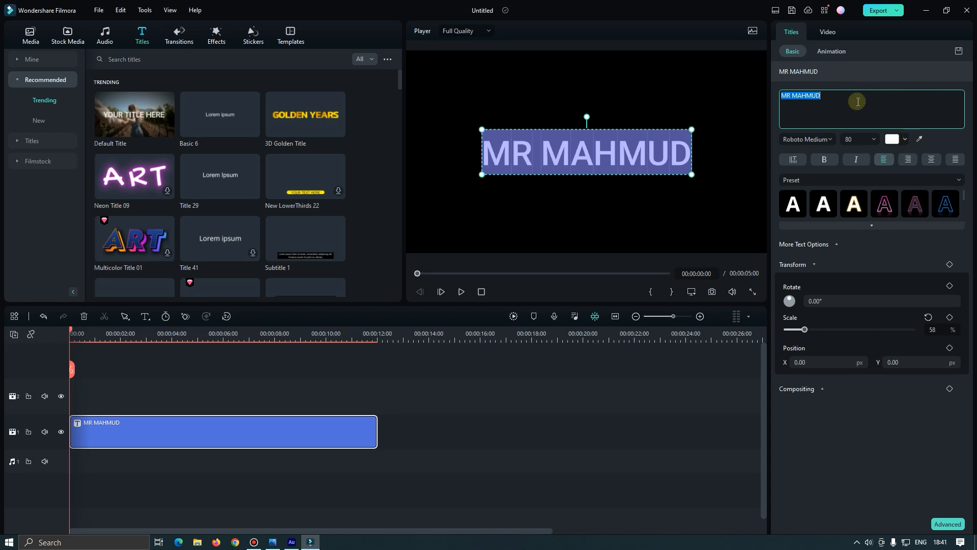
- Change the title text to HELLO and select the title clip
{"action": "type", "text": "H"}
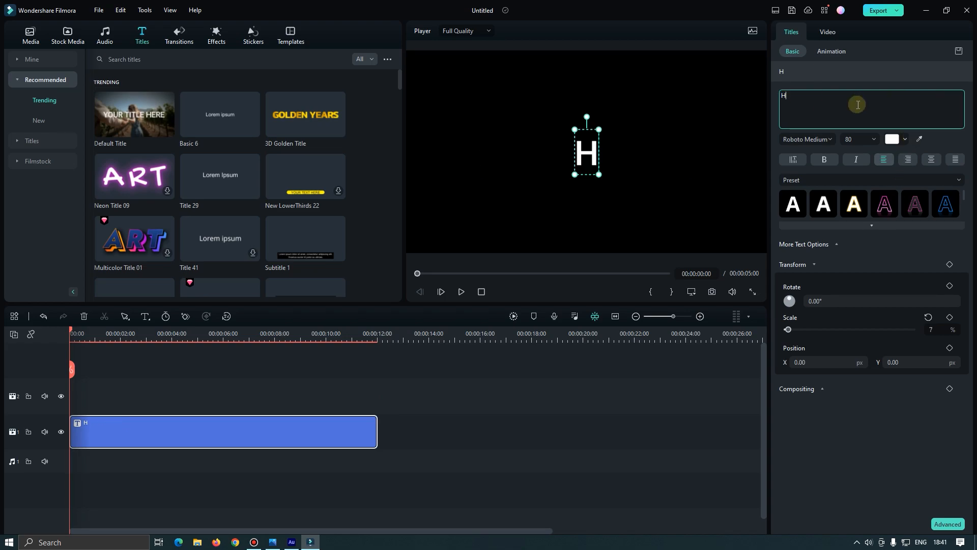
{"action": "type", "text": "ELLO"}
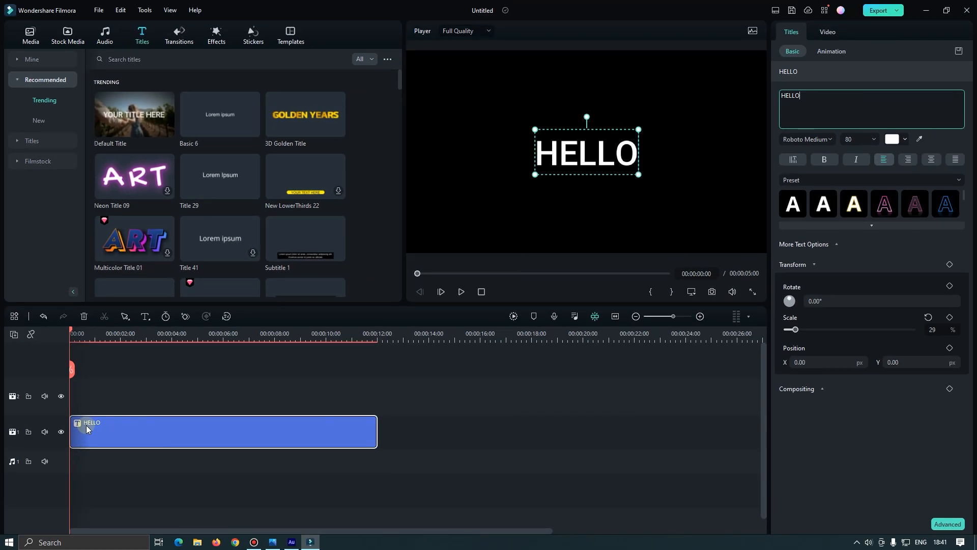
{"action": "left_click", "coordinate": [29, 36]}
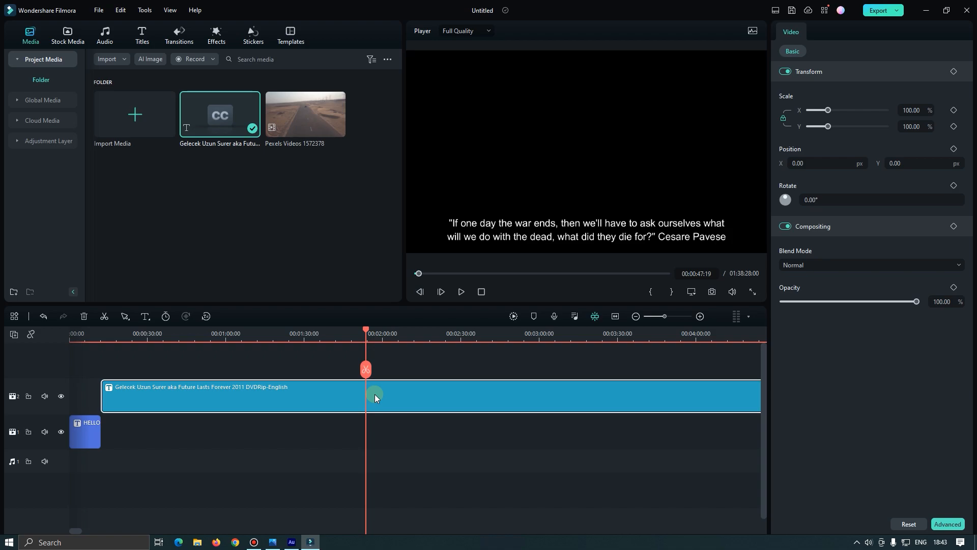
- Bring up the subtitle clip's options to edit the SRT file
{"action": "right_click", "coordinate": [374, 394]}
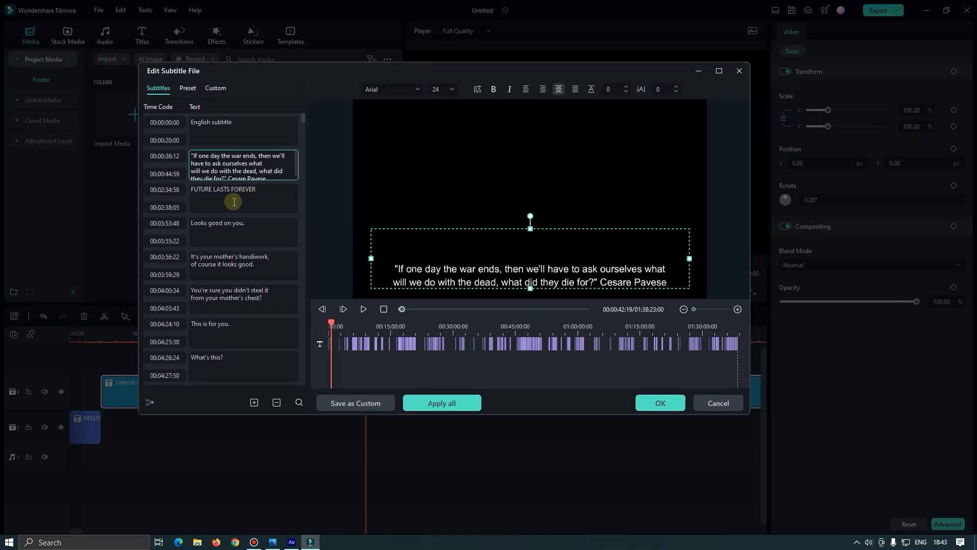
- Try styles 12 and 13 on FUTURE LASTS FOREVER, settle on Text style 22, return to Subtitles
{"action": "left_click", "coordinate": [234, 189]}
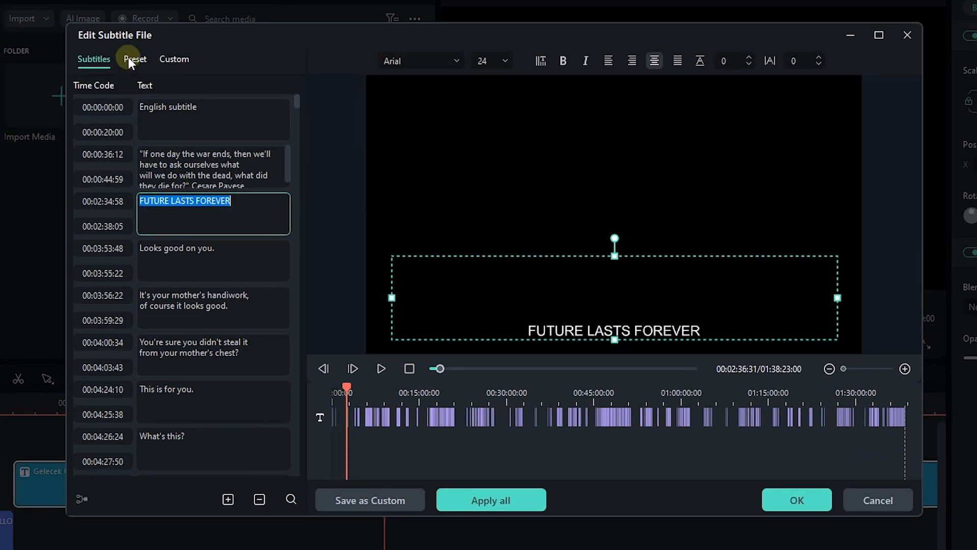
{"action": "left_click", "coordinate": [134, 59]}
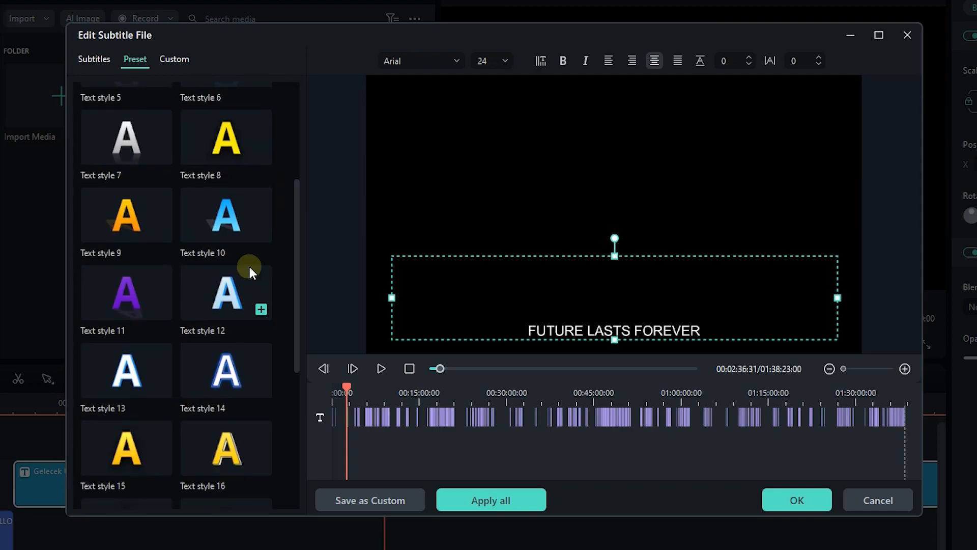
{"action": "left_click", "coordinate": [226, 293]}
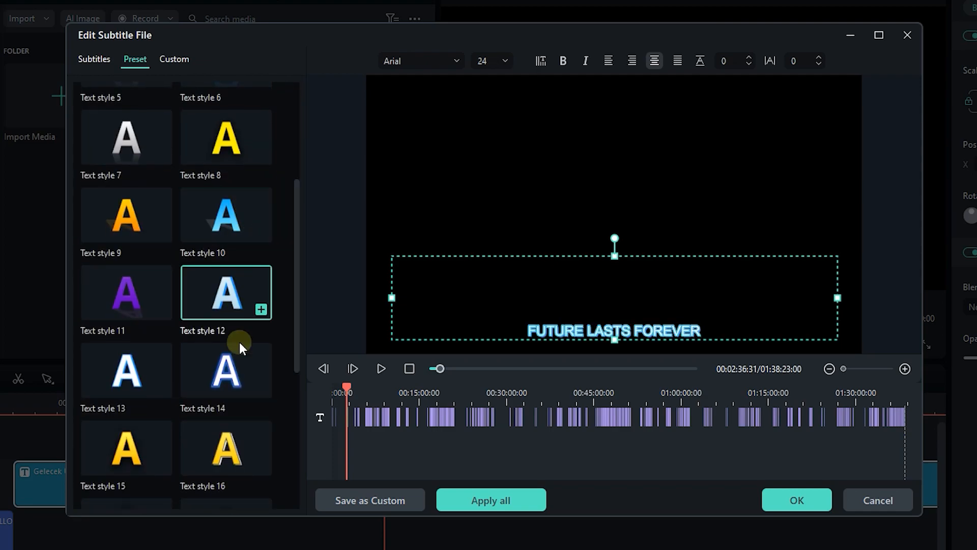
{"action": "left_click", "coordinate": [126, 369]}
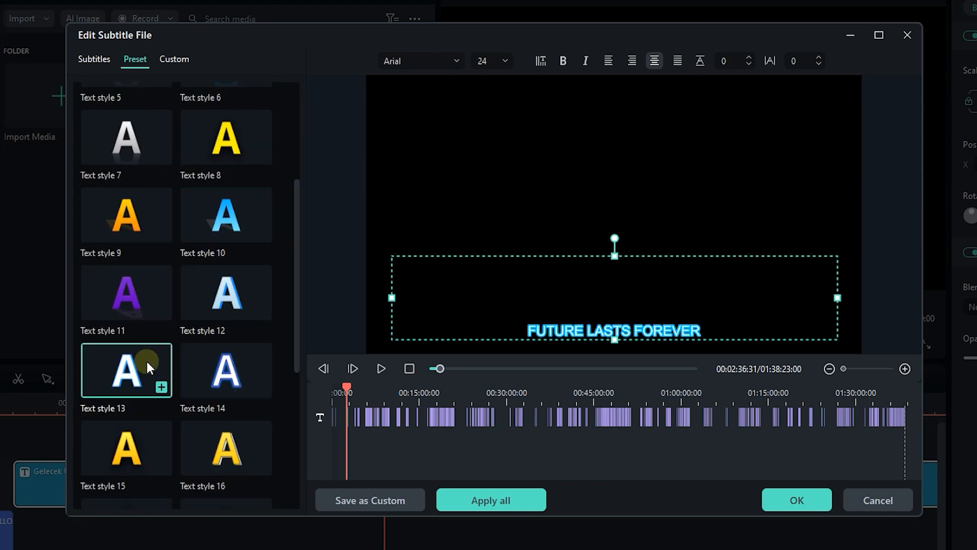
{"action": "scroll", "scroll_direction": "down", "scroll_amount": 3}
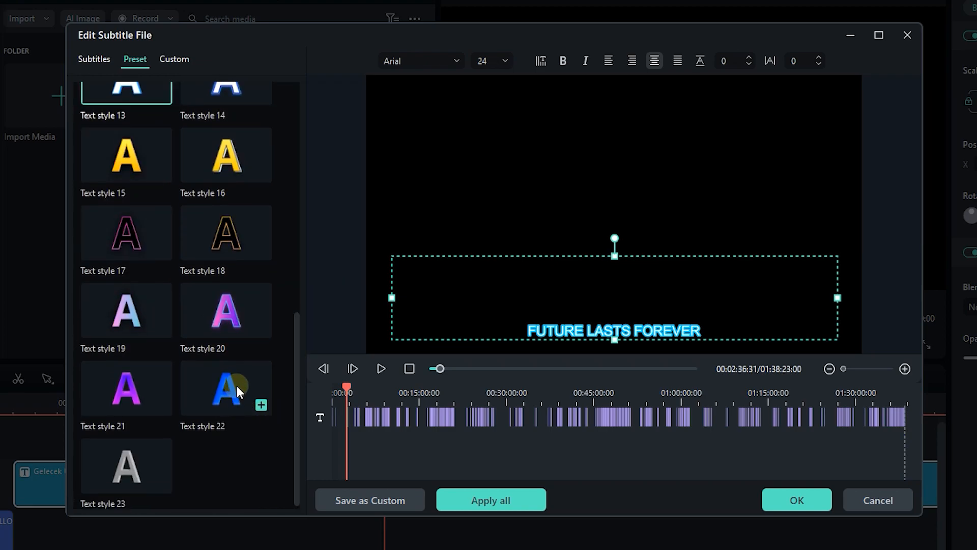
{"action": "left_click", "coordinate": [226, 388]}
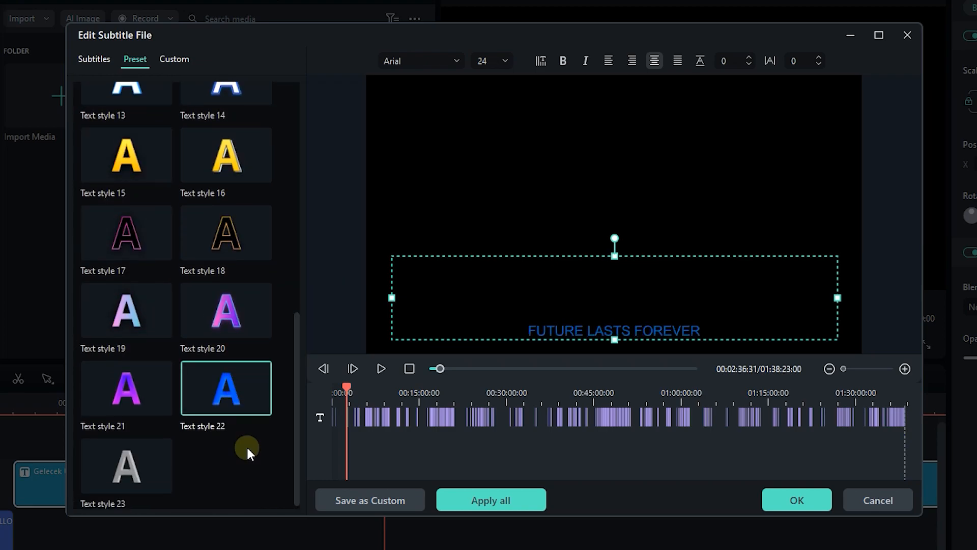
{"action": "mouse_move", "coordinate": [417, 484]}
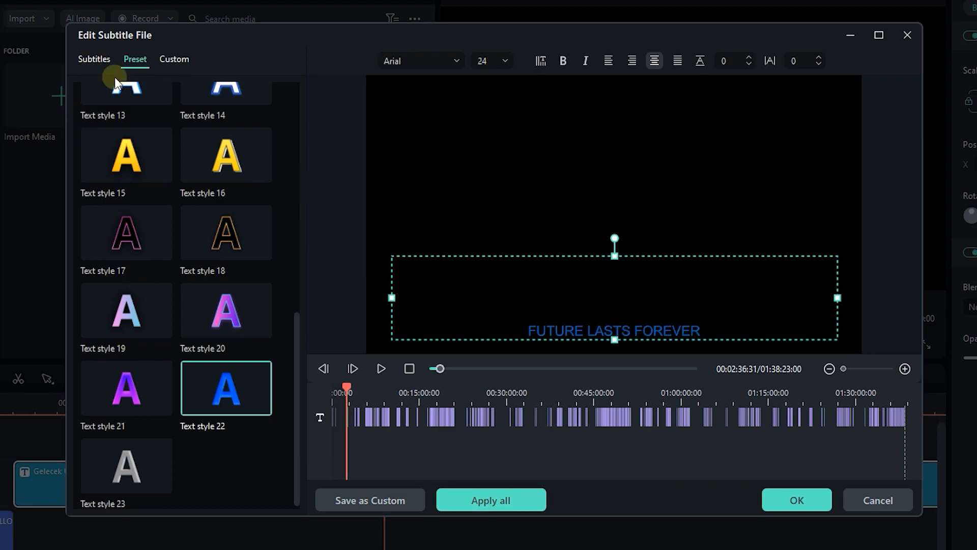
{"action": "left_click", "coordinate": [93, 59]}
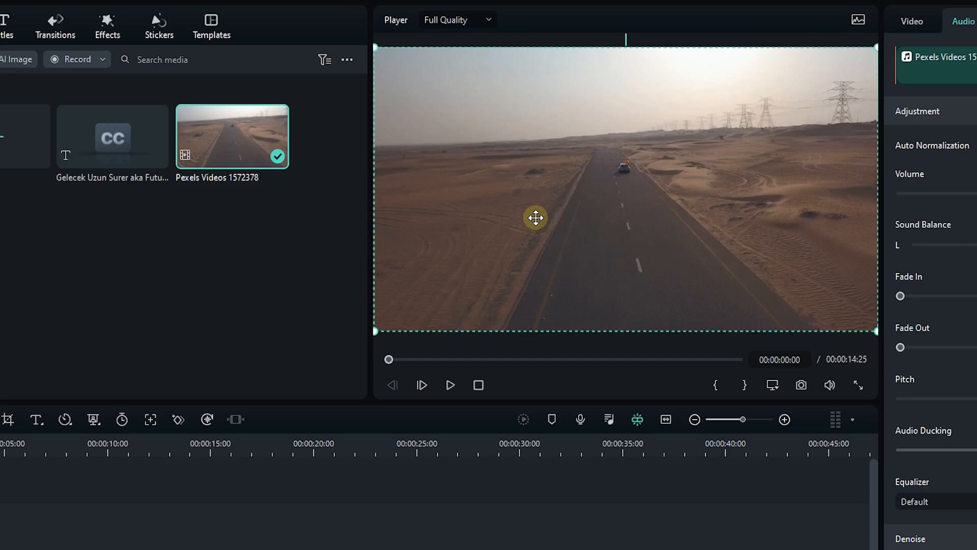
- Zoom the player preview in on the desert road footage
{"action": "scroll", "scroll_direction": "down", "scroll_amount": 3}
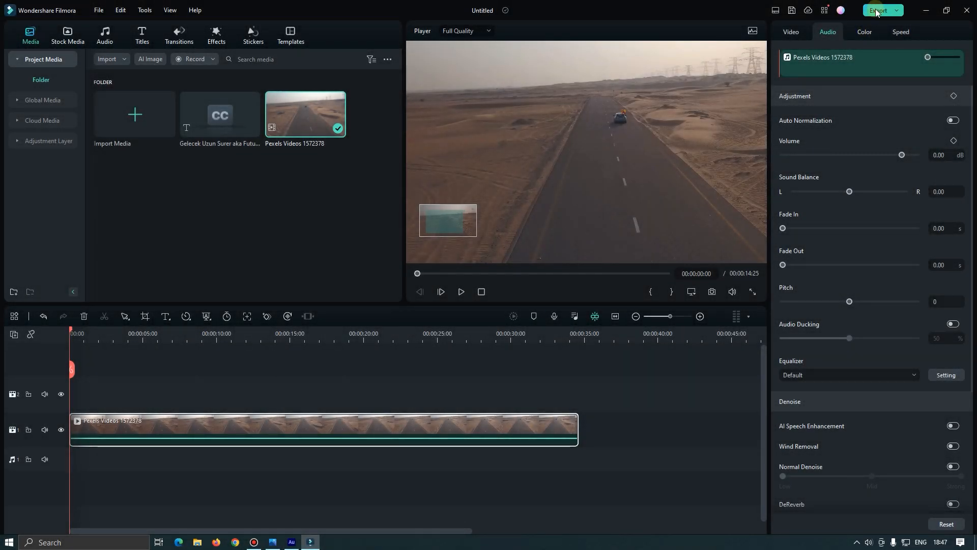
- In the Export window, tick 'Use last export settings for local'
{"action": "left_click", "coordinate": [877, 10]}
{"action": "type", "text": "Blur"}
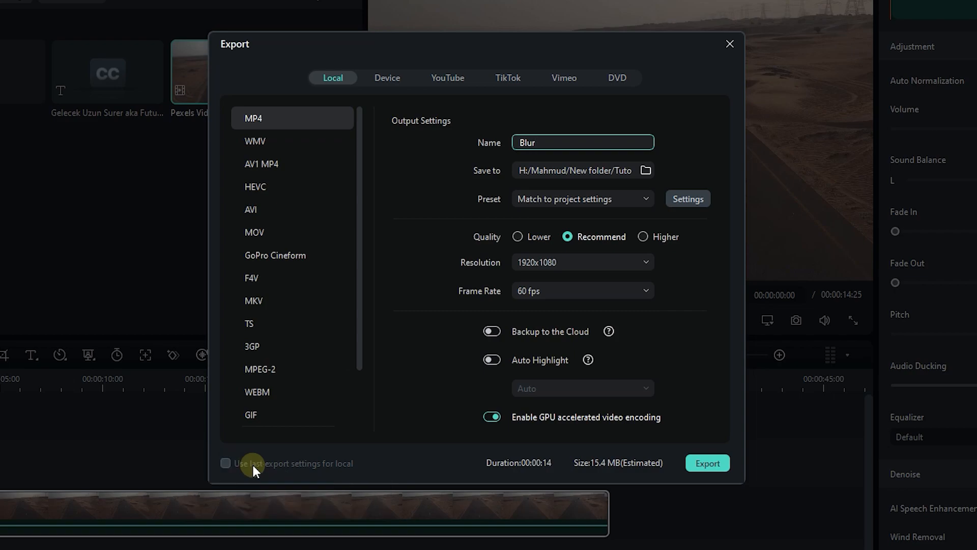
{"action": "mouse_move", "coordinate": [252, 463]}
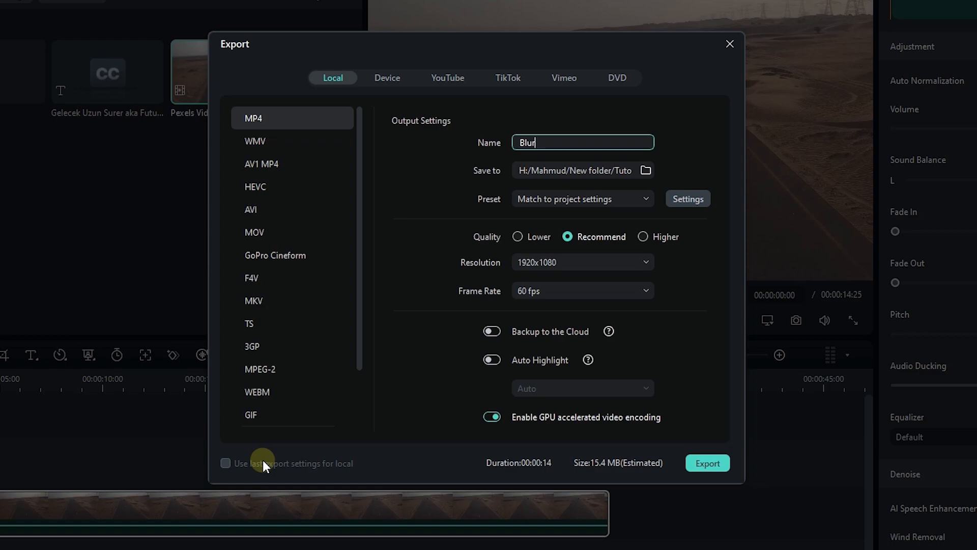
{"action": "mouse_move", "coordinate": [244, 467]}
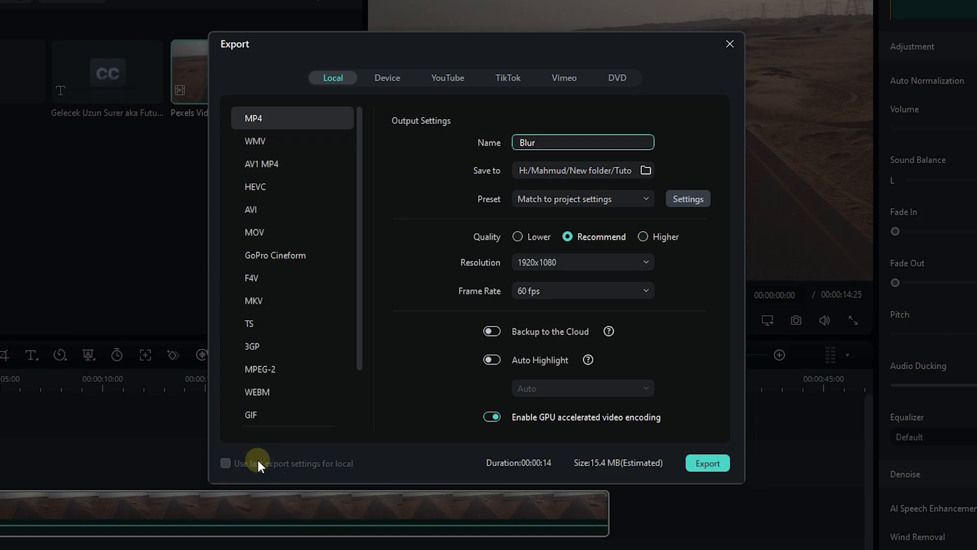
{"action": "left_click", "coordinate": [582, 142]}
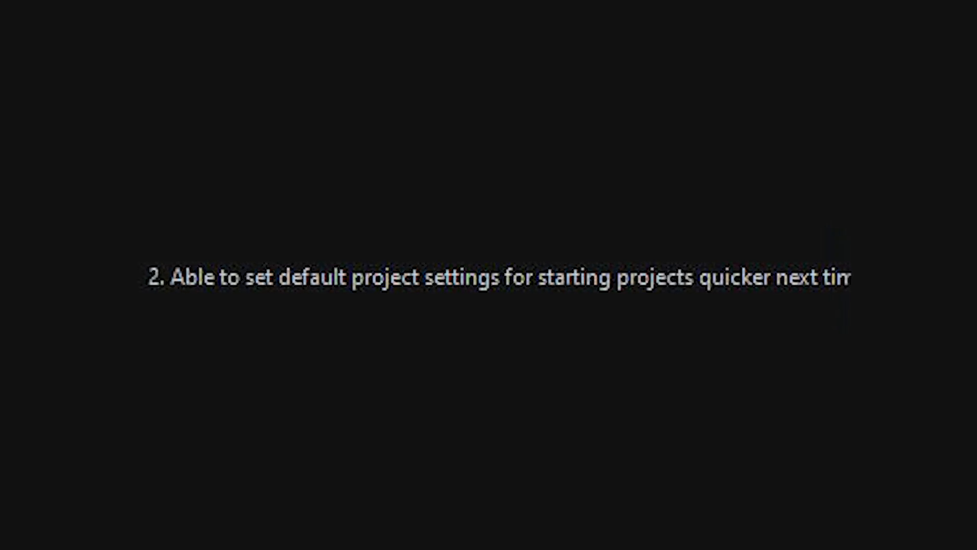
- Set Project Settings aspect ratio to 1:1 (Instagram) 1080x1080 and save as default
{"action": "left_click", "coordinate": [99, 10]}
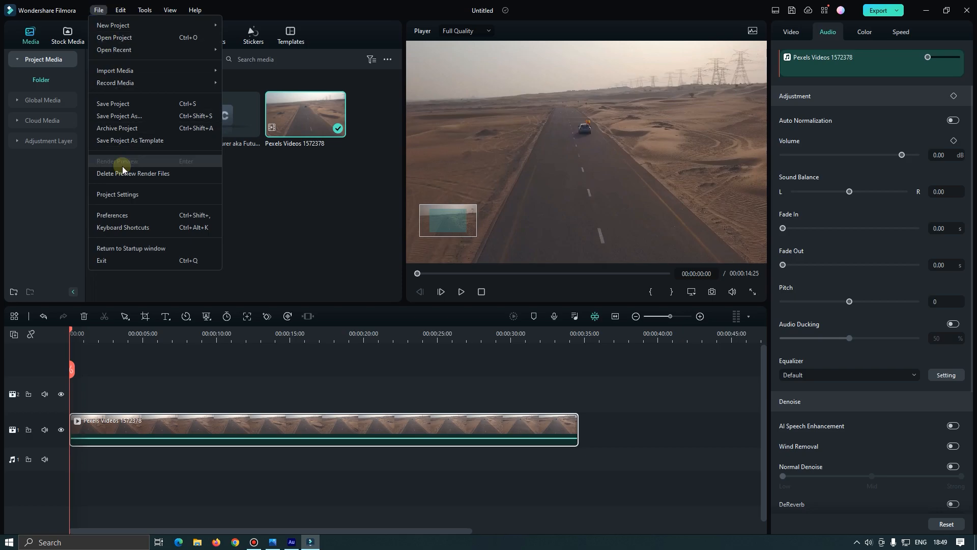
{"action": "left_click", "coordinate": [116, 194]}
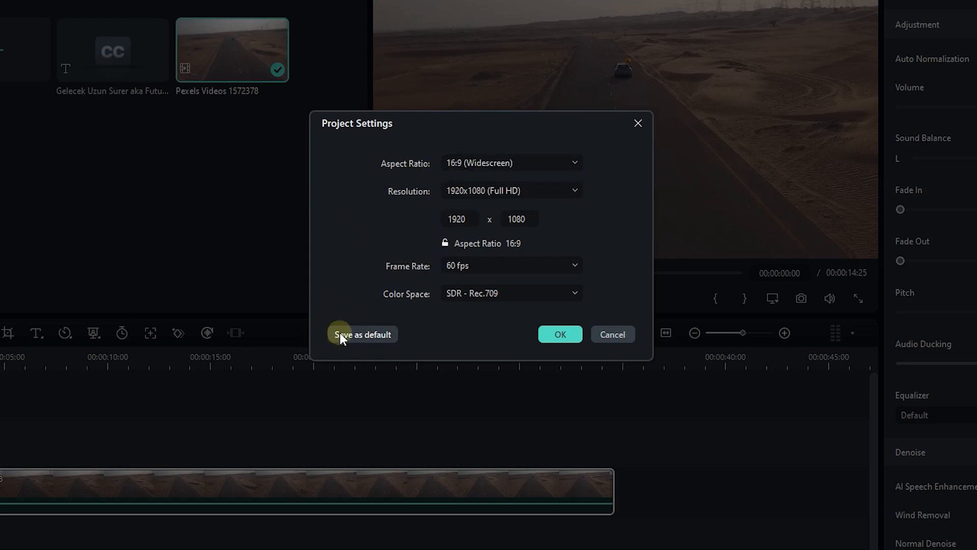
{"action": "mouse_move", "coordinate": [540, 260]}
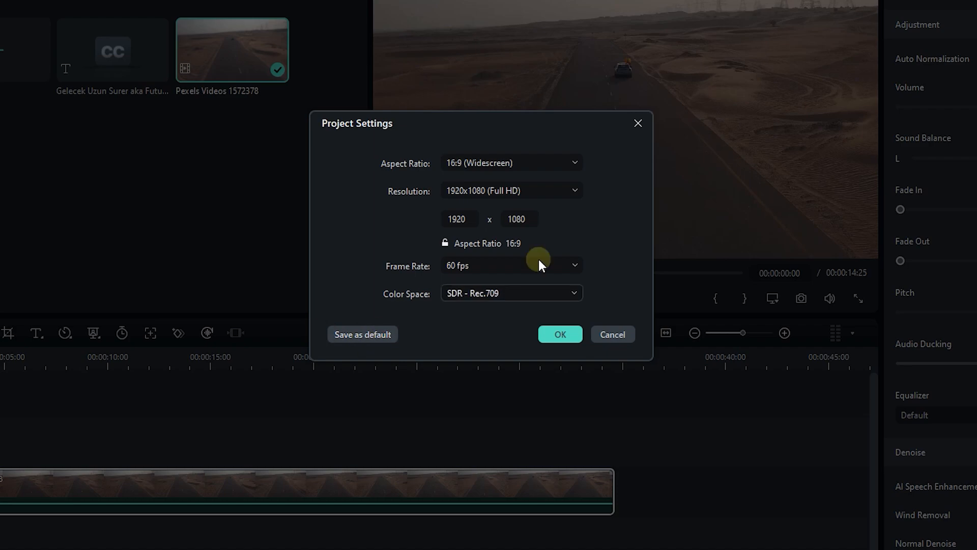
{"action": "left_click", "coordinate": [510, 163]}
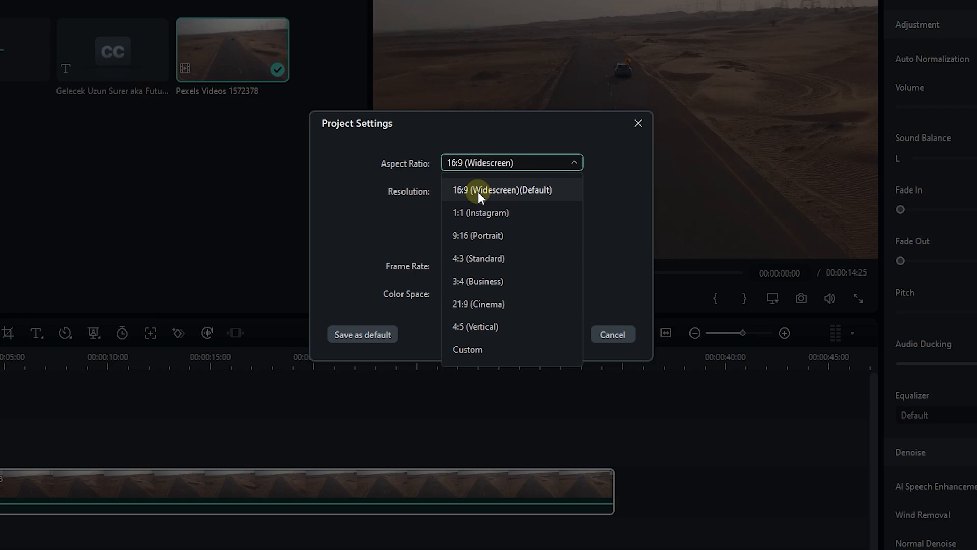
{"action": "left_click", "coordinate": [480, 212]}
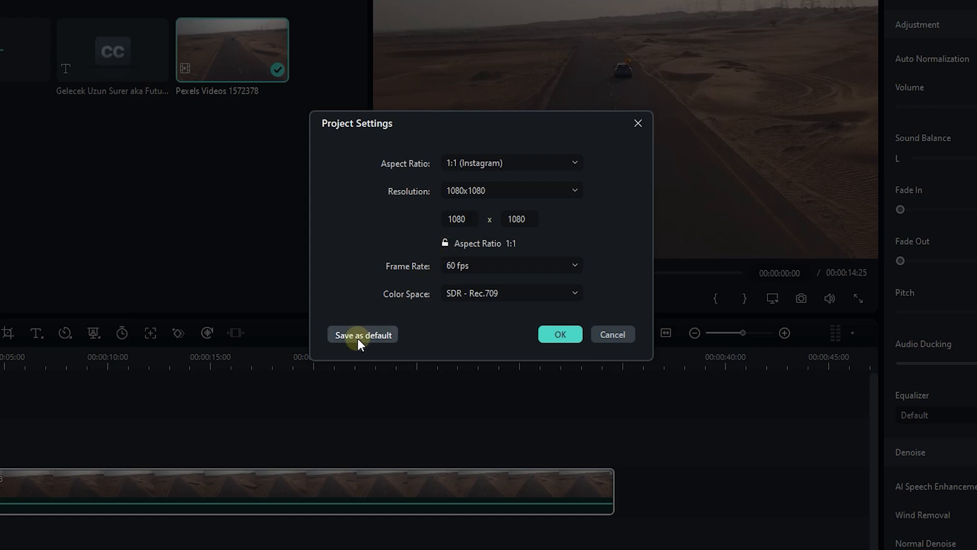
{"action": "left_click", "coordinate": [559, 333]}
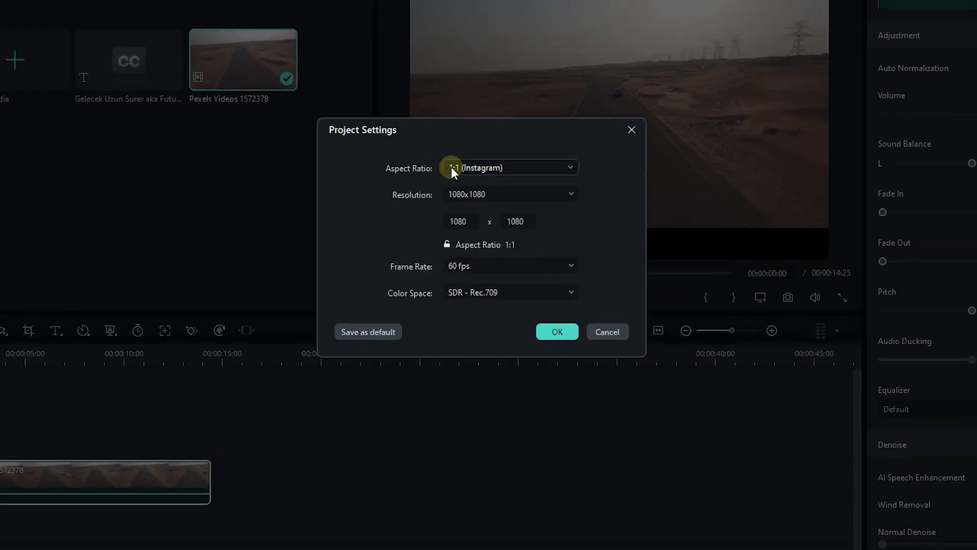
{"action": "left_click", "coordinate": [508, 167]}
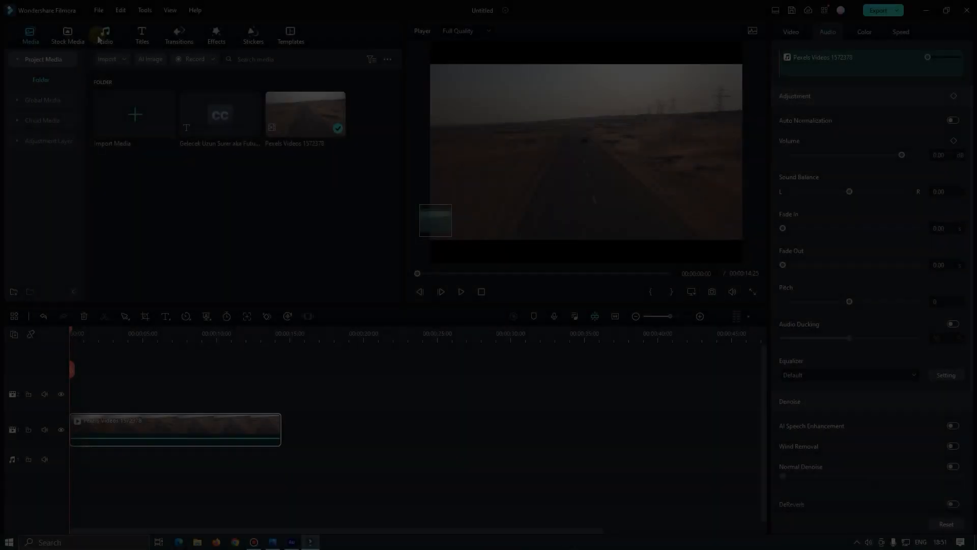
- Show the Audio library filtered to trending Sound Effect items instead of Music
{"action": "left_click", "coordinate": [104, 34]}
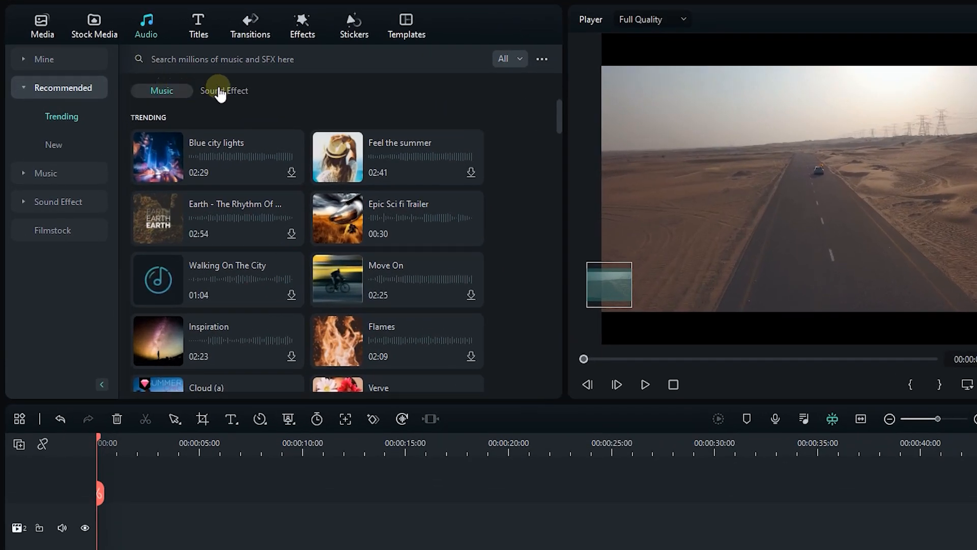
{"action": "left_click", "coordinate": [224, 90]}
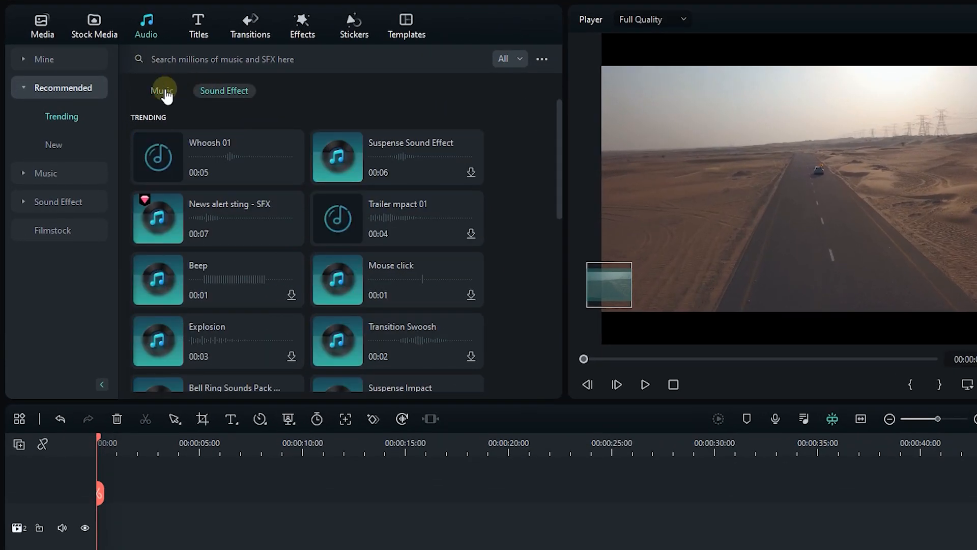
{"action": "mouse_move", "coordinate": [183, 88]}
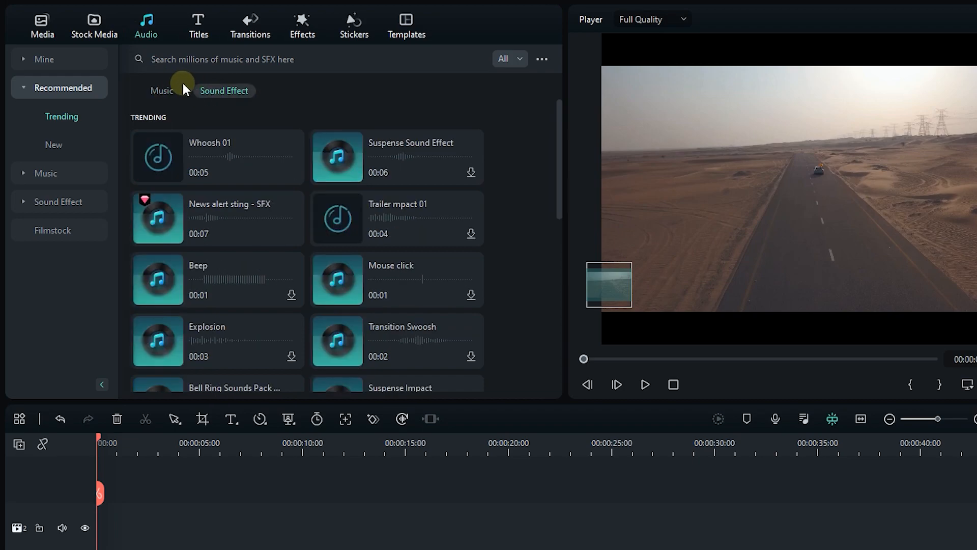